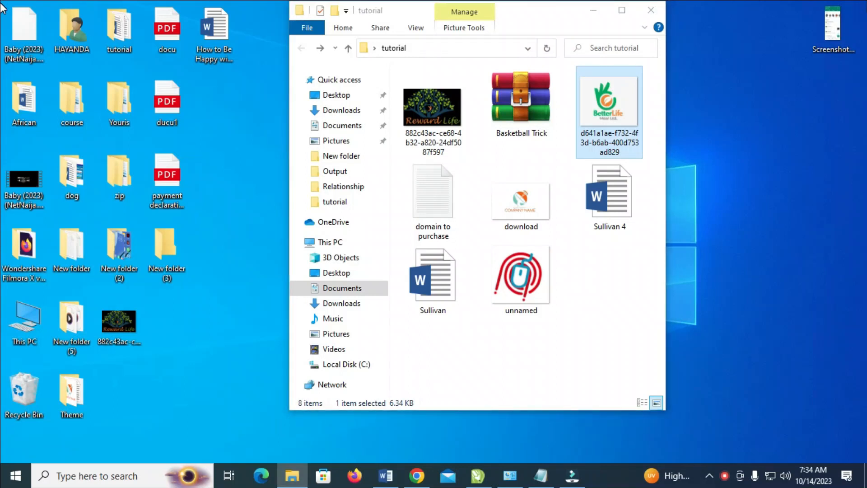
mouse_move(673, 307)
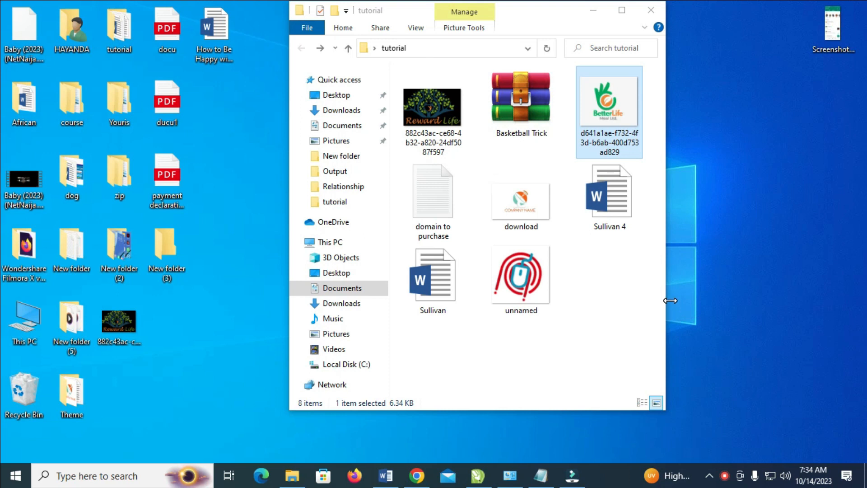
mouse_move(700, 305)
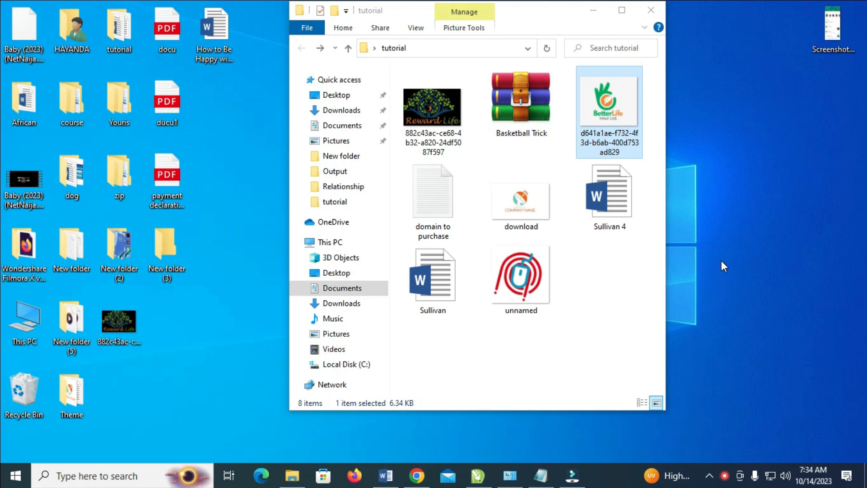
mouse_move(721, 269)
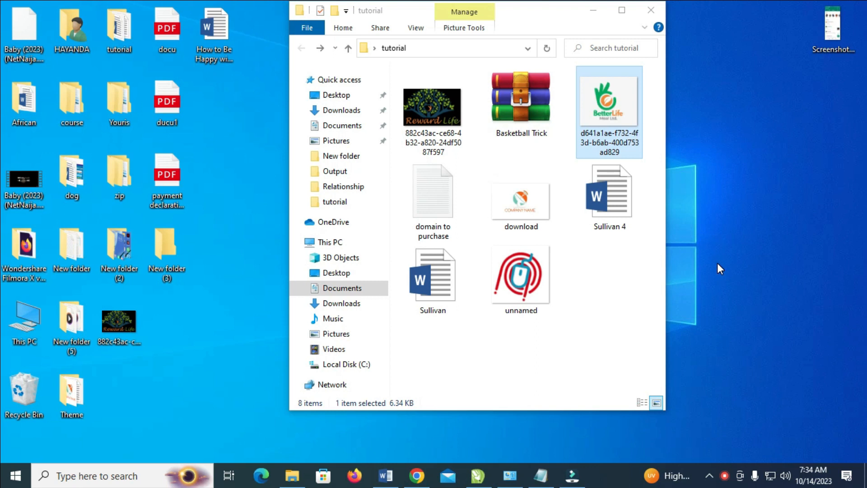
mouse_move(719, 268)
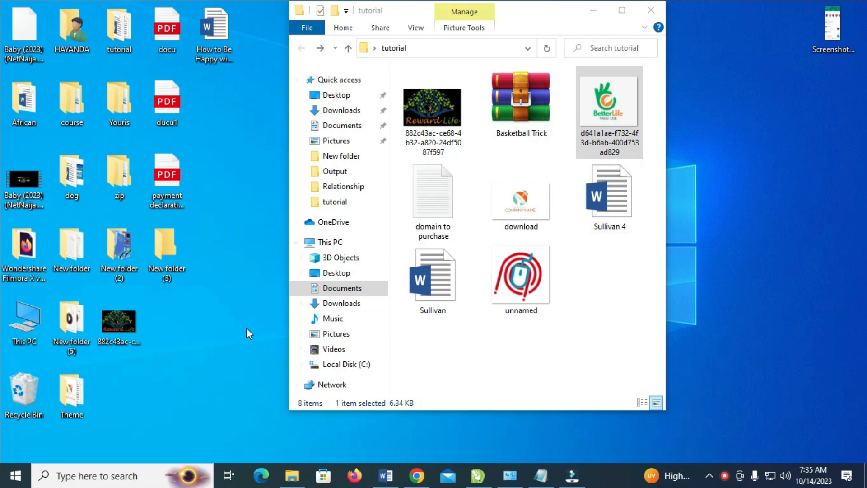
mouse_move(167, 249)
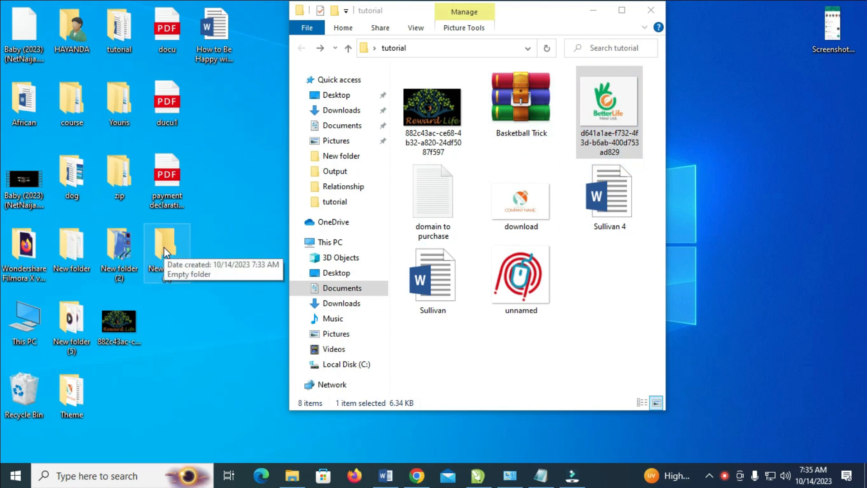
mouse_move(166, 252)
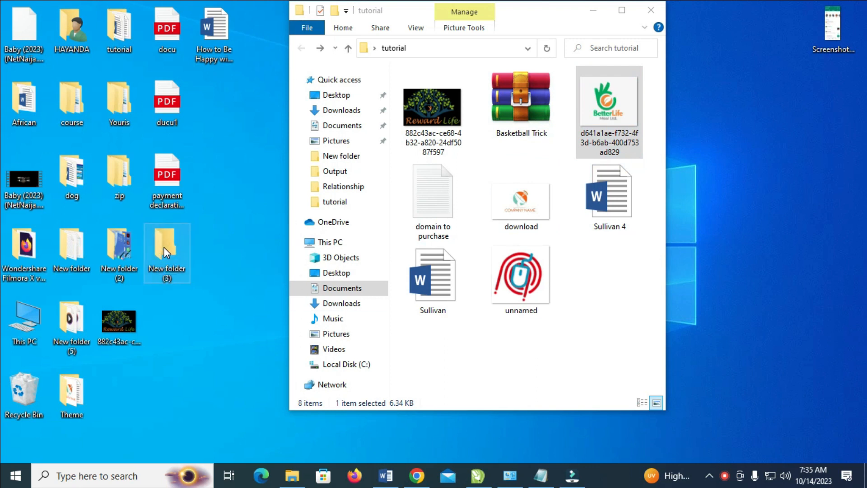
- Open the empty New folder (3), then select only domain to purchase, download, Sullivan 4, Sullivan, unnamed
double_click(167, 252)
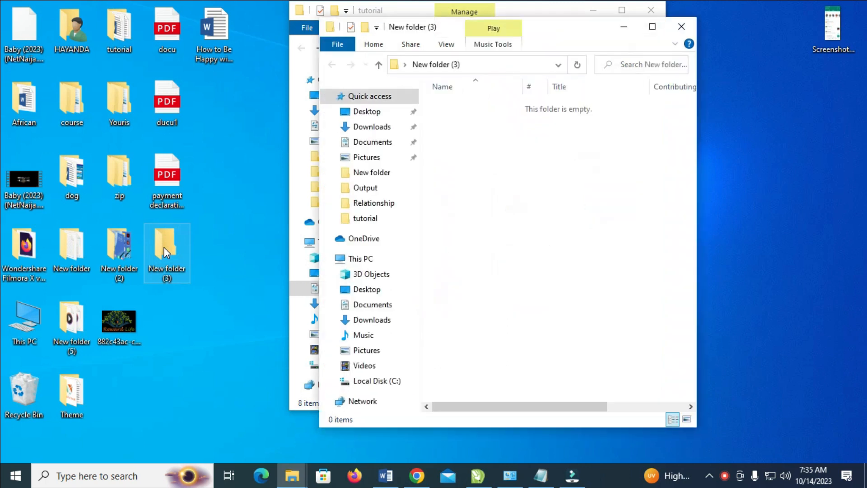
mouse_move(192, 260)
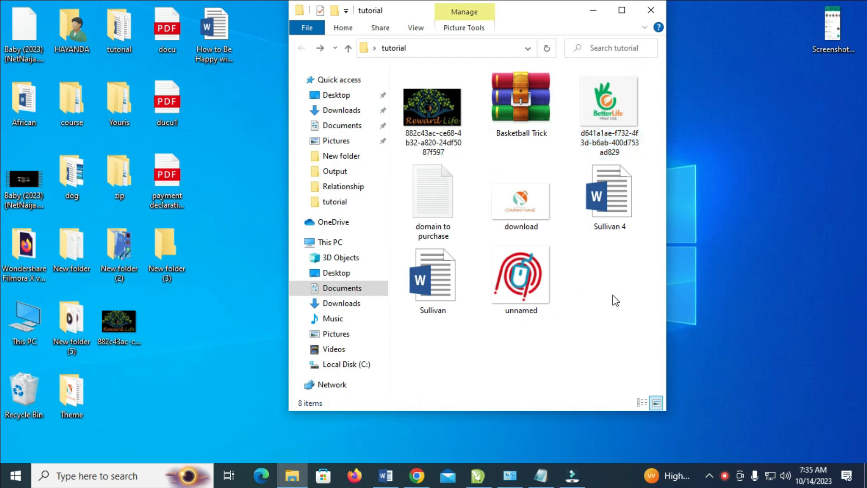
mouse_move(616, 312)
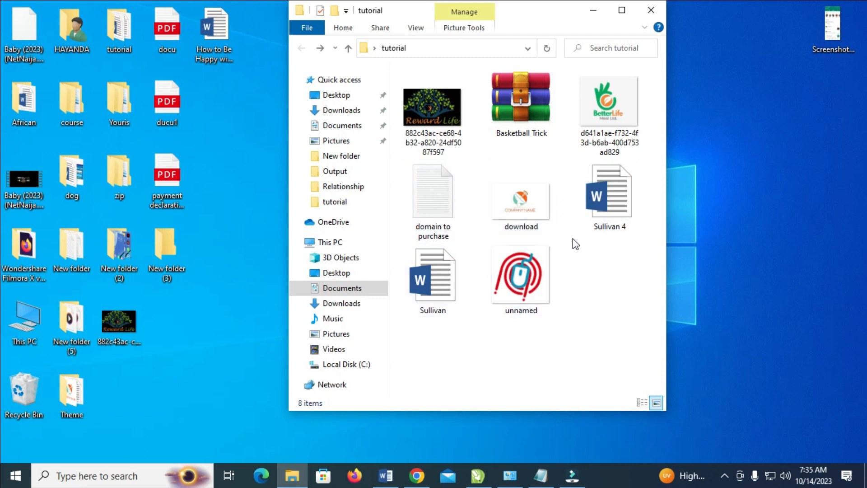
click(433, 275)
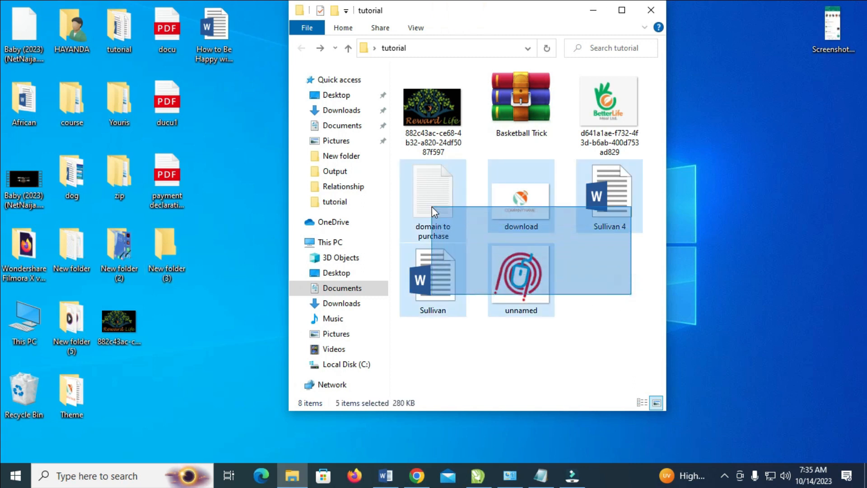
click(594, 391)
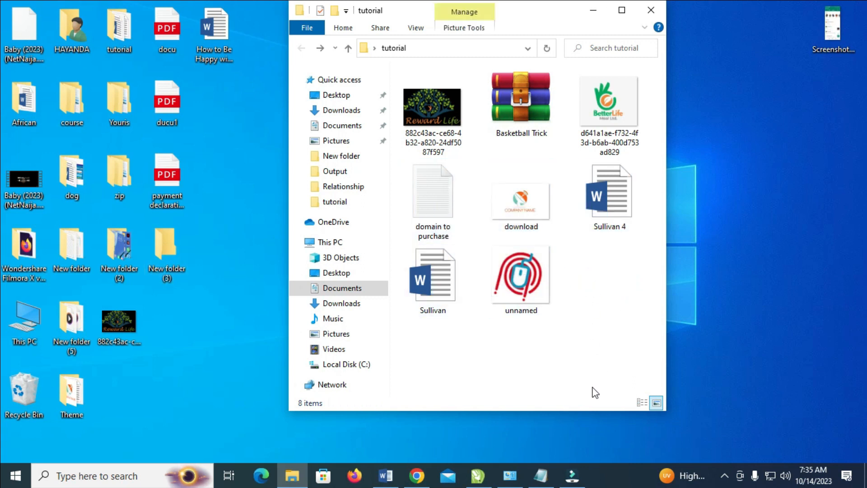
click(432, 274)
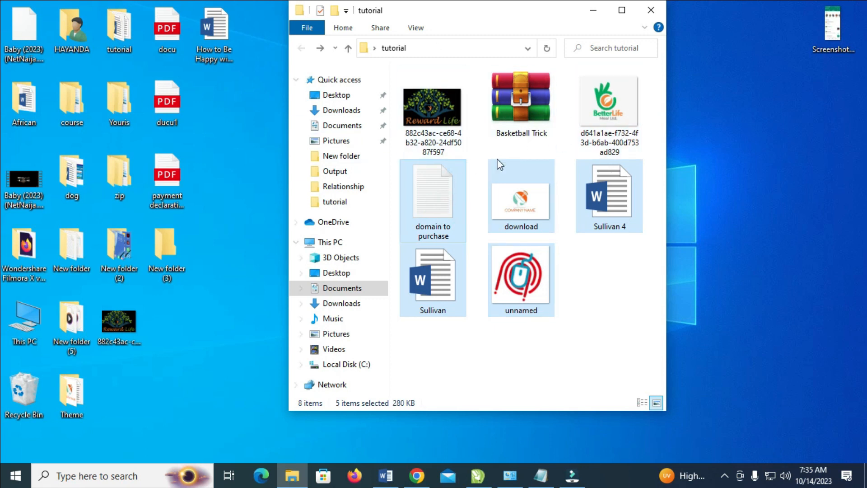
click(612, 285)
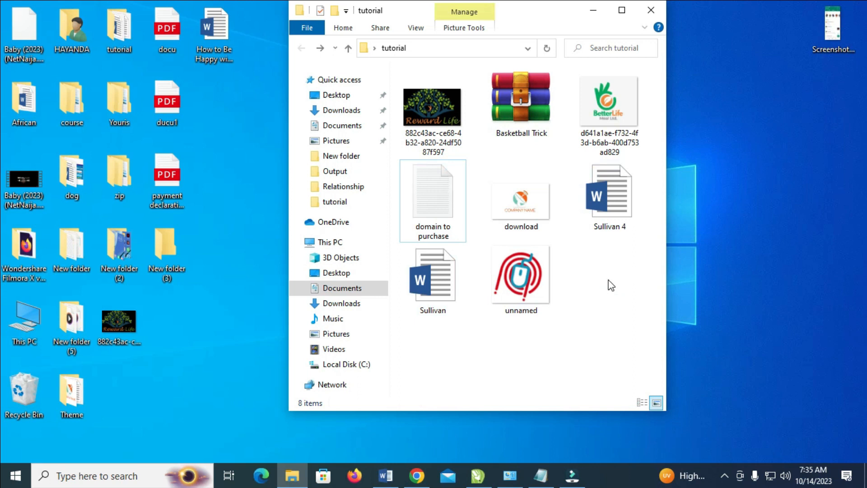
key(ctrl+a)
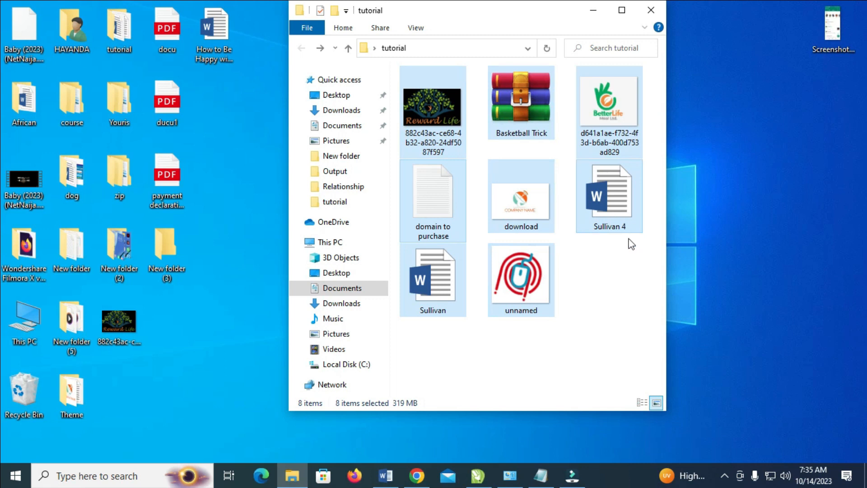
click(432, 200)
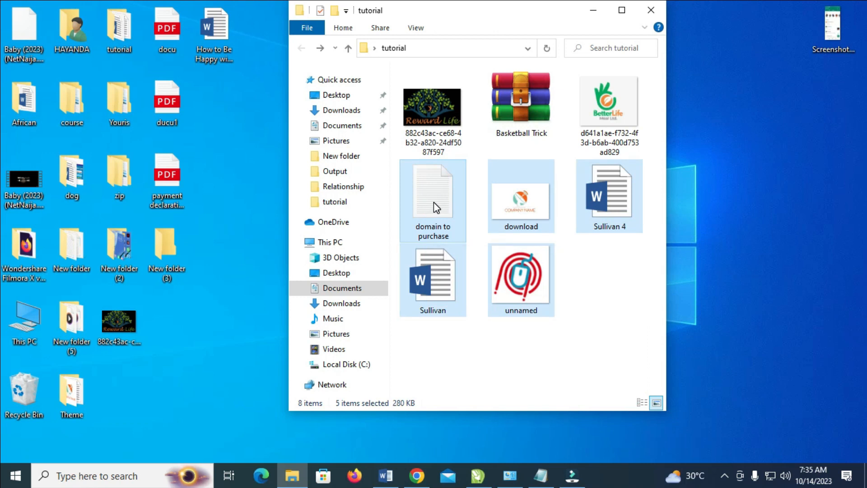
- Bring up the context menu on the five selected tutorial files to cut them
right_click(436, 207)
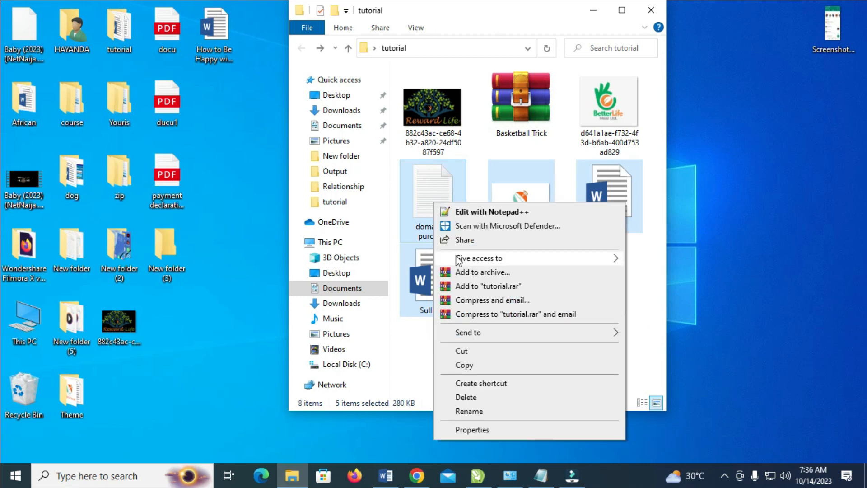
mouse_move(481, 365)
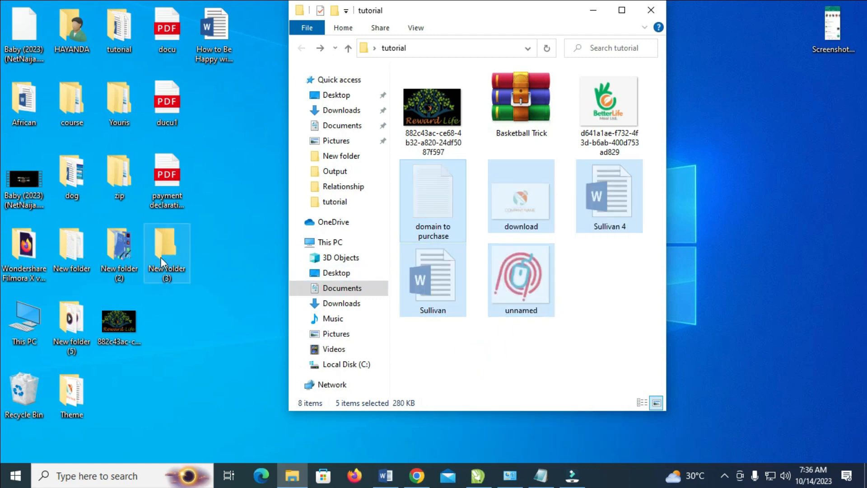
mouse_move(163, 253)
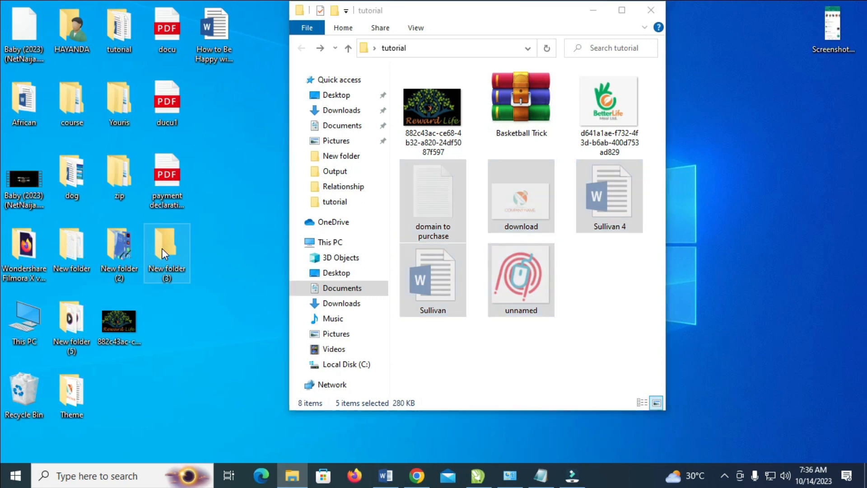
- Paste the five cut files into New folder (3) on the desktop
right_click(167, 253)
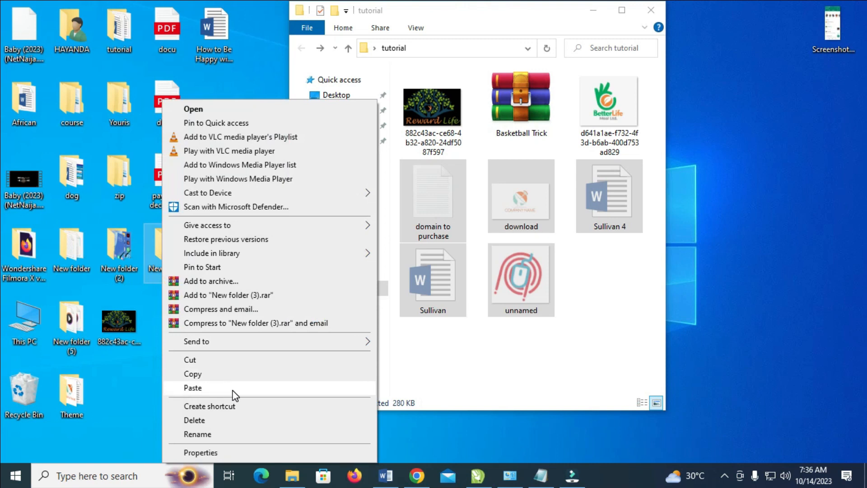
click(193, 388)
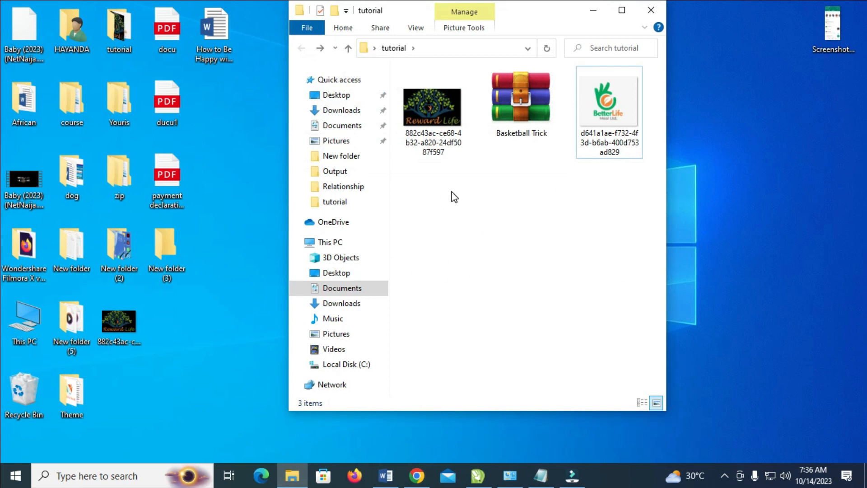
click(167, 243)
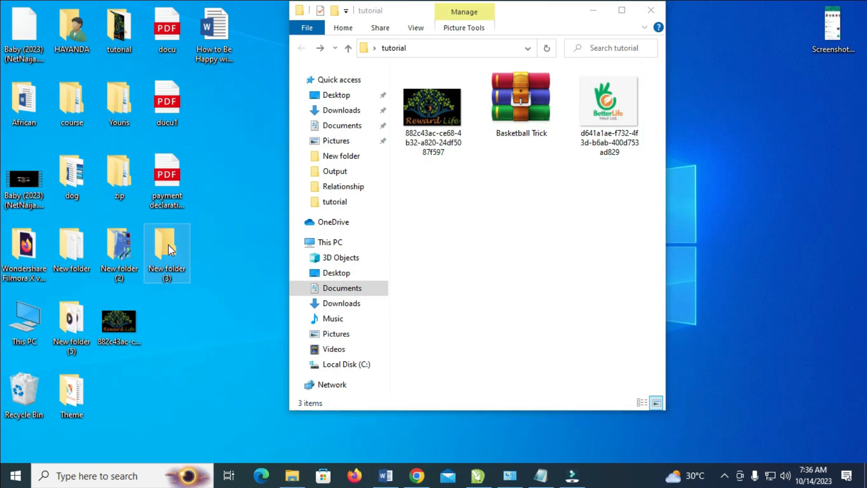
- Open New folder (3) to check the five moved files and select the Sullivan document
double_click(165, 253)
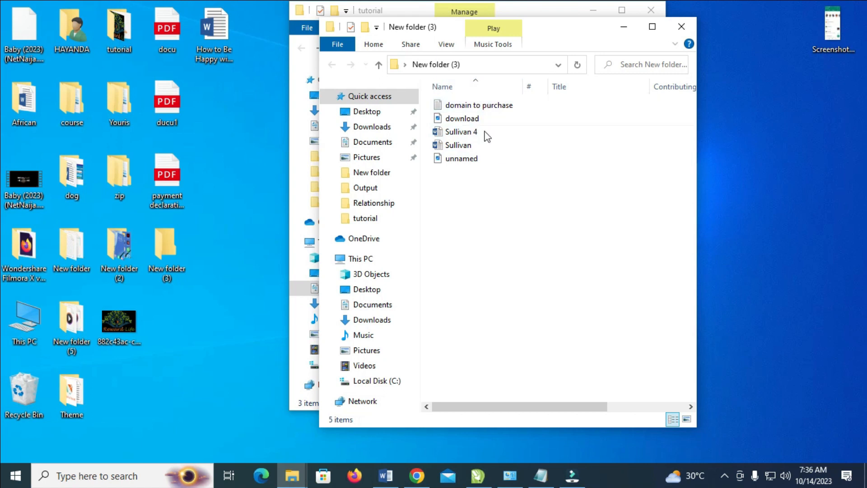
click(458, 145)
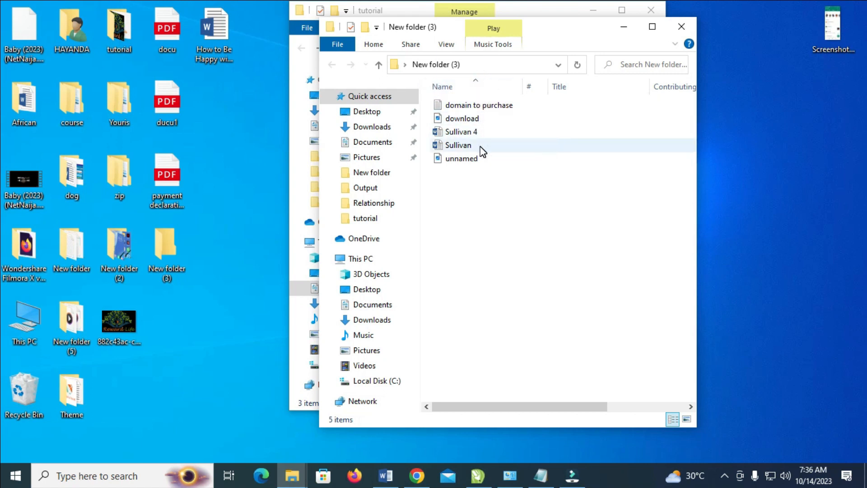
mouse_move(457, 144)
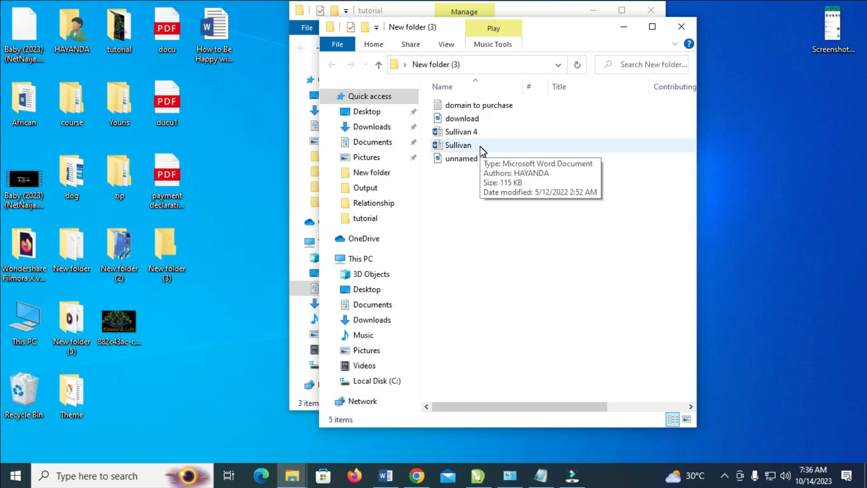
mouse_move(558, 64)
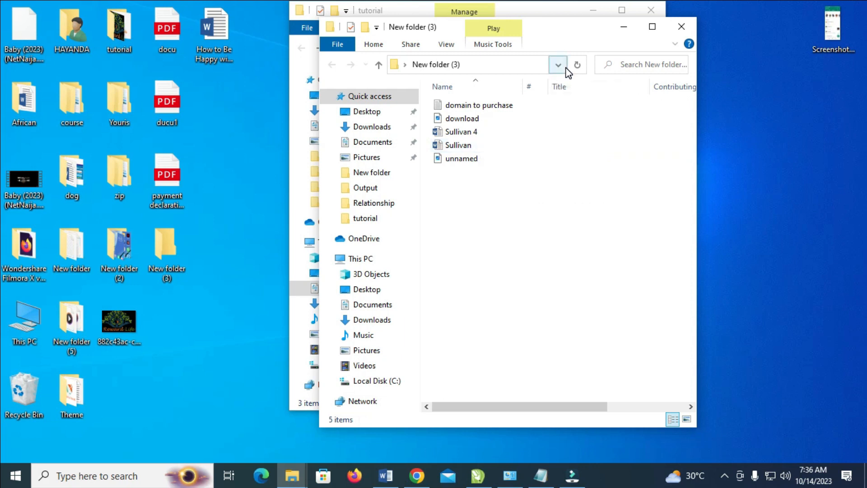